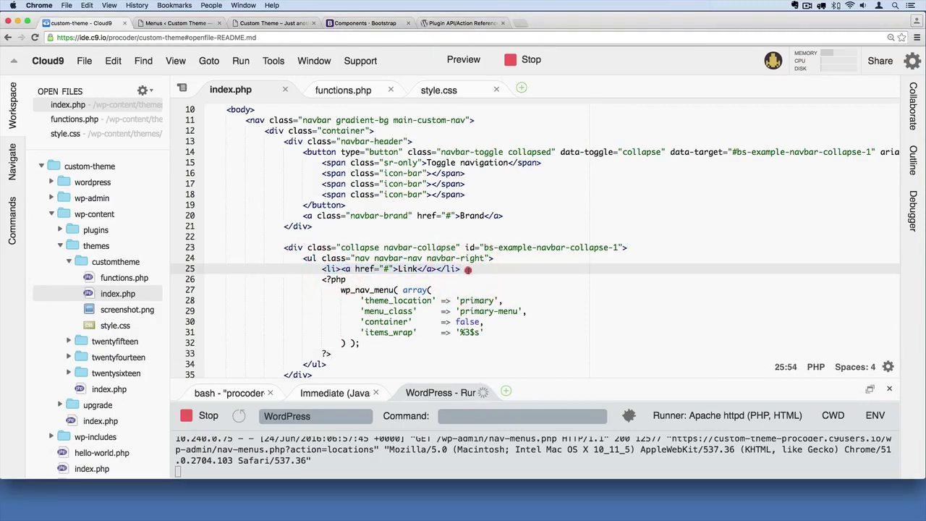
- Remove the hard-coded Link list item, leaving only the wp_nav_menu call in the ul
left_click(491, 257)
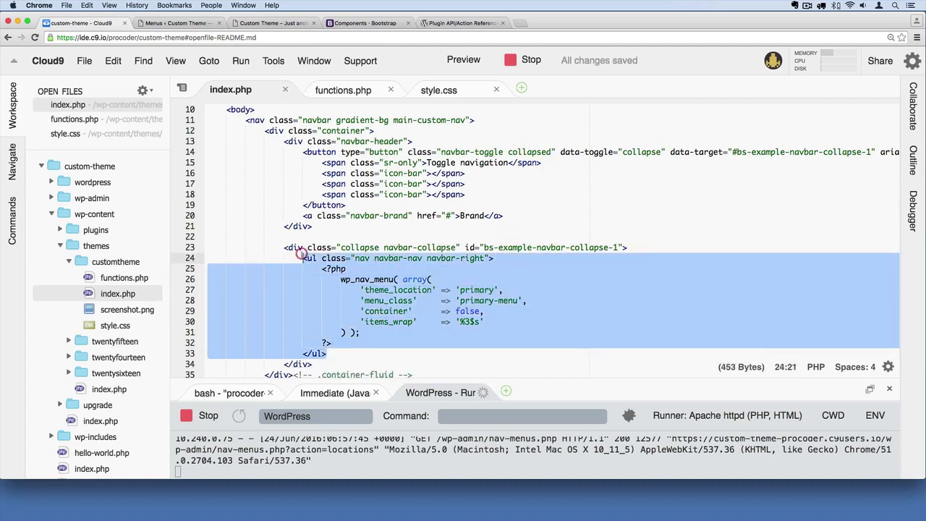
left_click(325, 353)
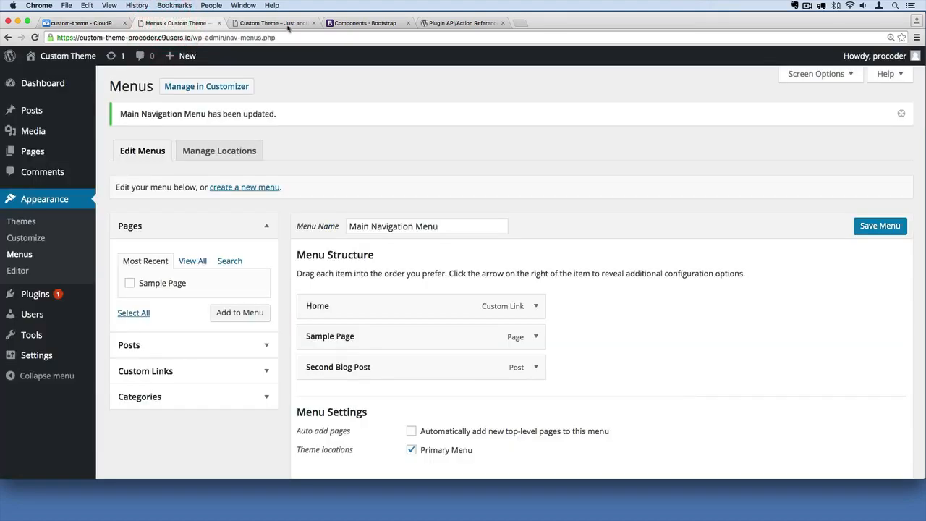
left_click(274, 24)
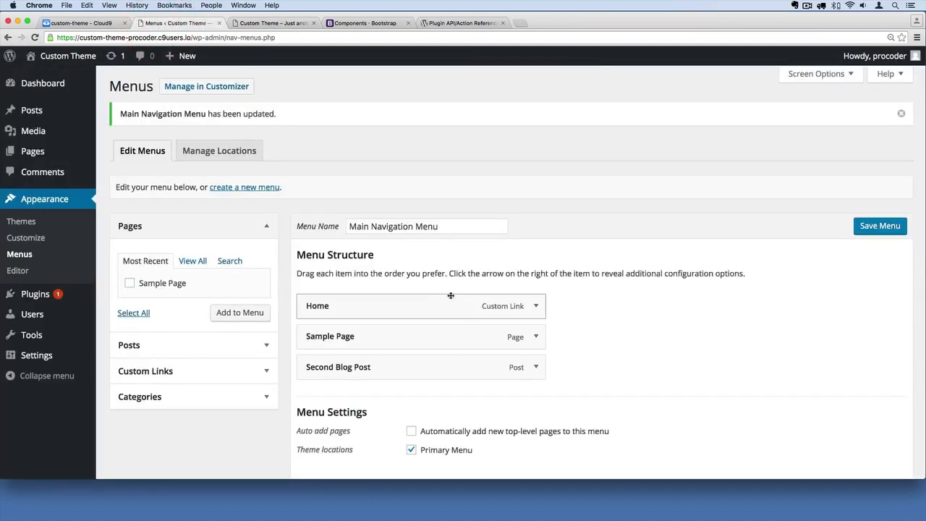
scroll("down", 3)
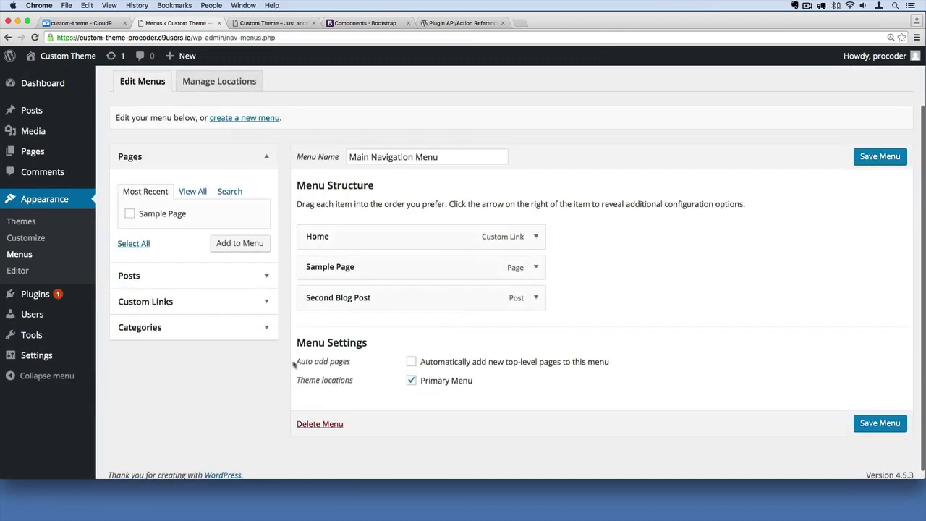
mouse_move(399, 341)
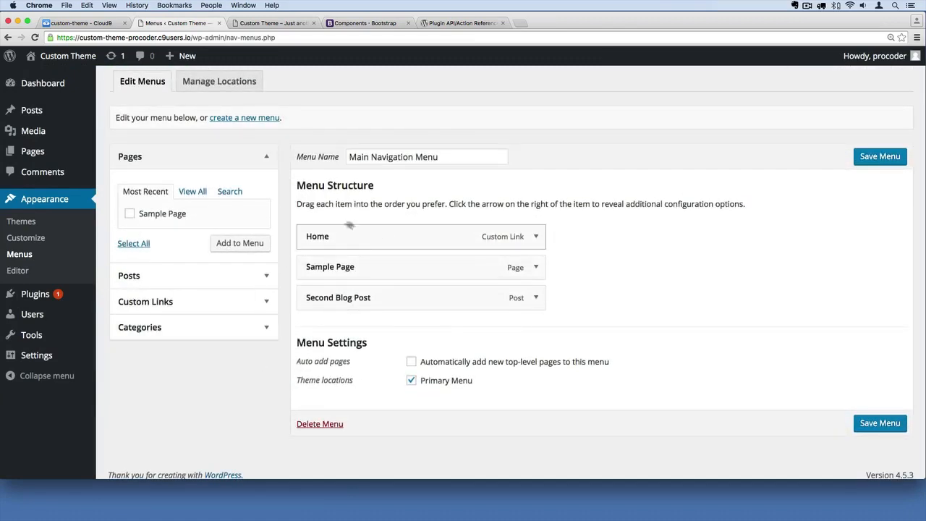
left_click(128, 182)
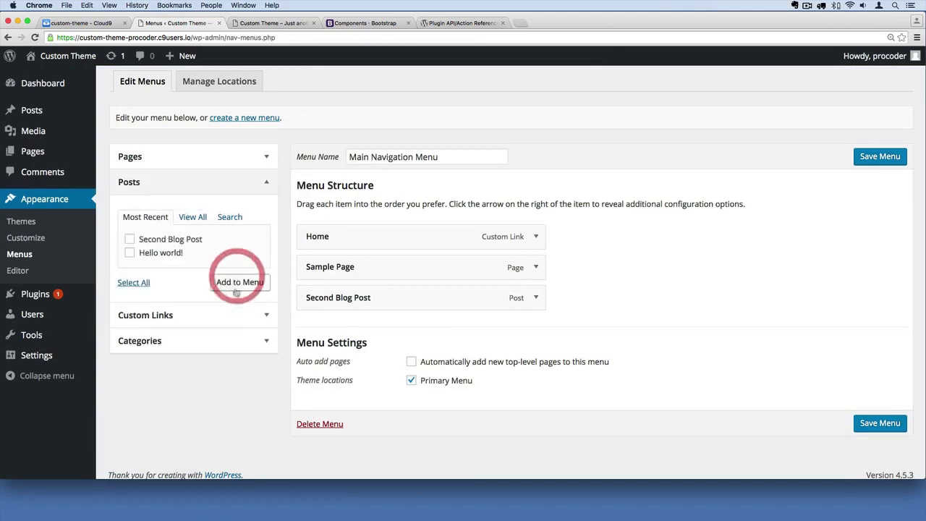
left_click(145, 208)
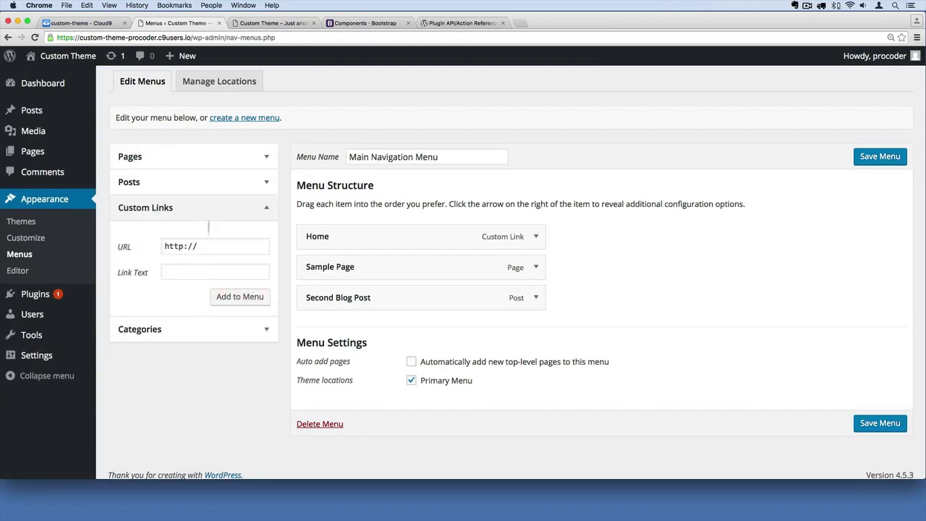
left_click(130, 156)
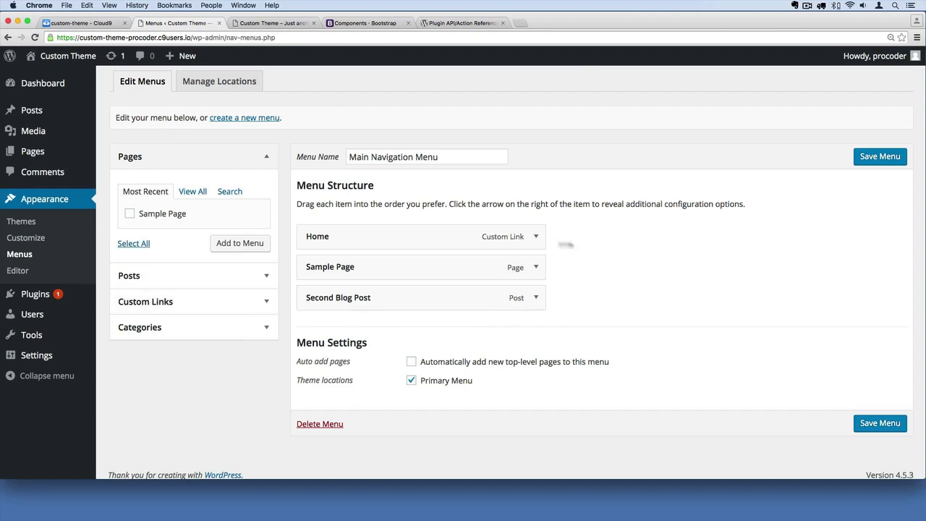
mouse_move(387, 266)
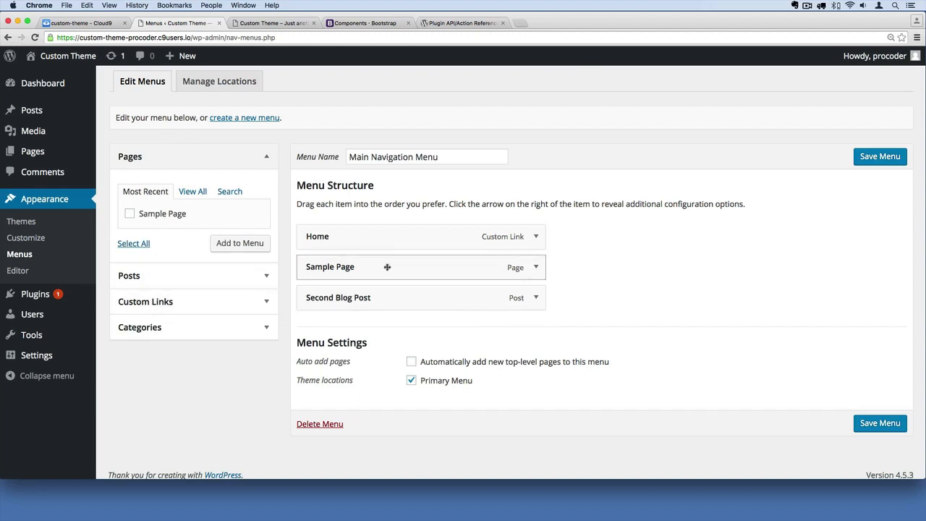
left_click(879, 156)
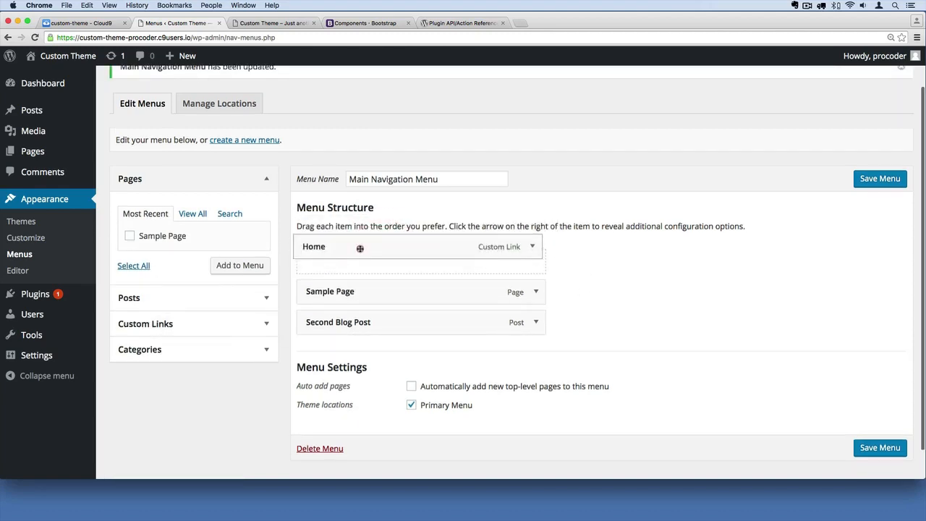
left_click(880, 179)
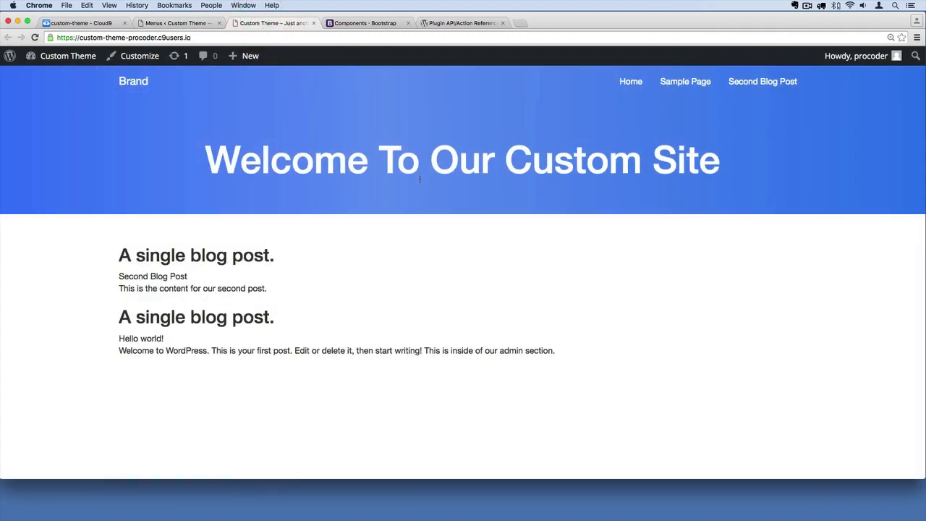
left_click(81, 24)
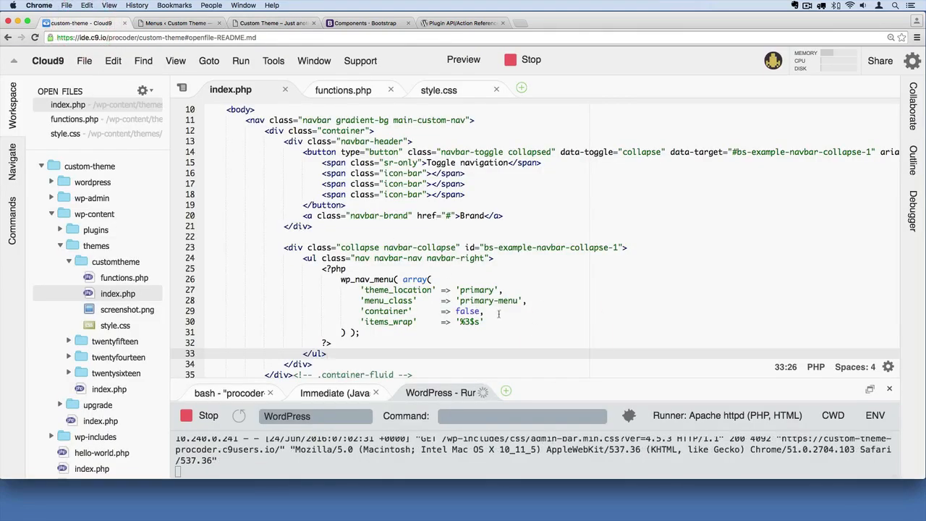
- Highlight the wp_nav_menu arguments in index.php, then bring up functions.php
left_click_drag(340, 279, 359, 331)
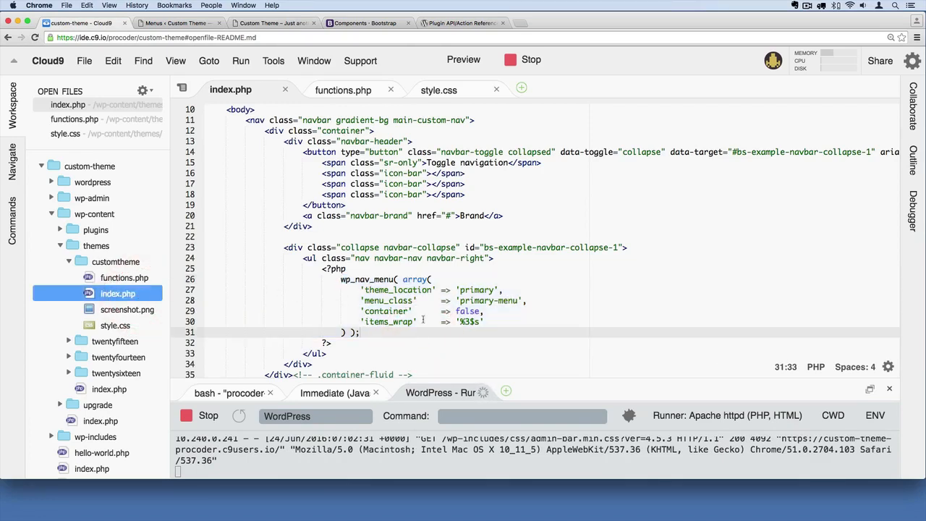
left_click_drag(353, 289, 333, 342)
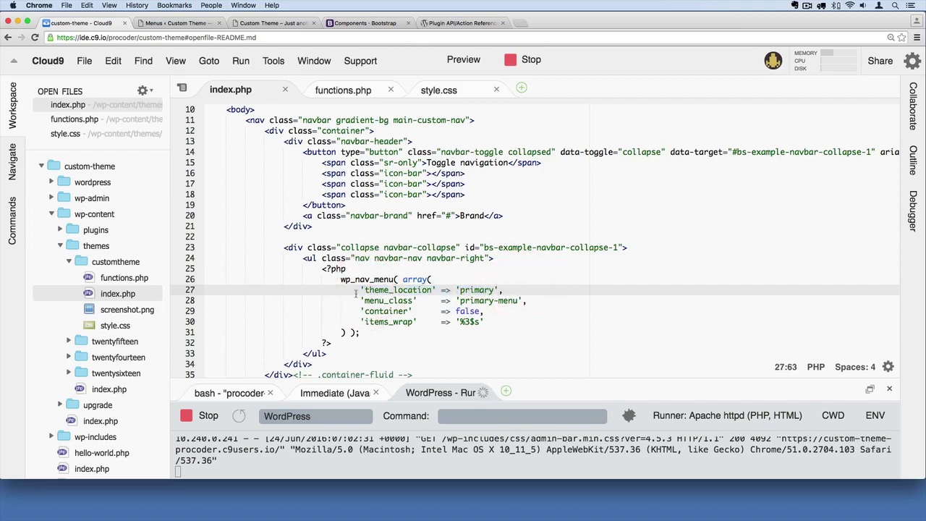
left_click_drag(340, 280, 359, 332)
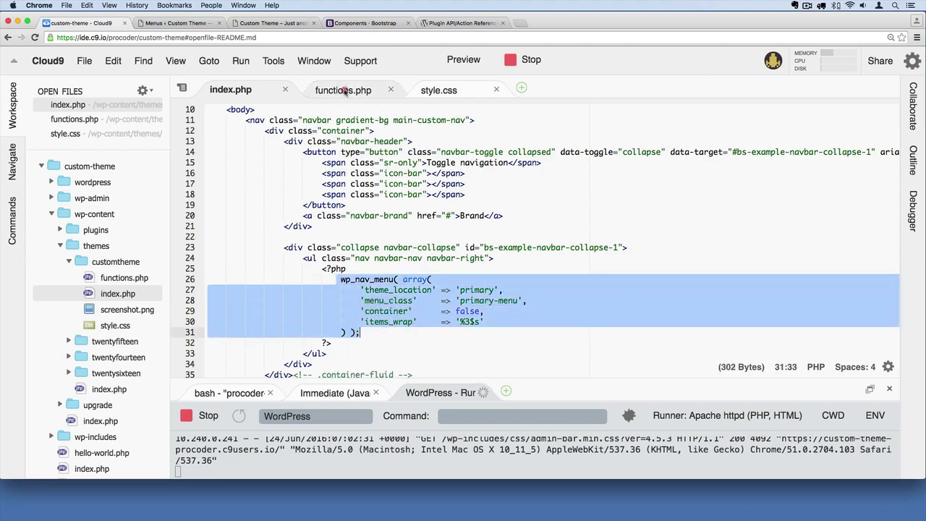
left_click(345, 90)
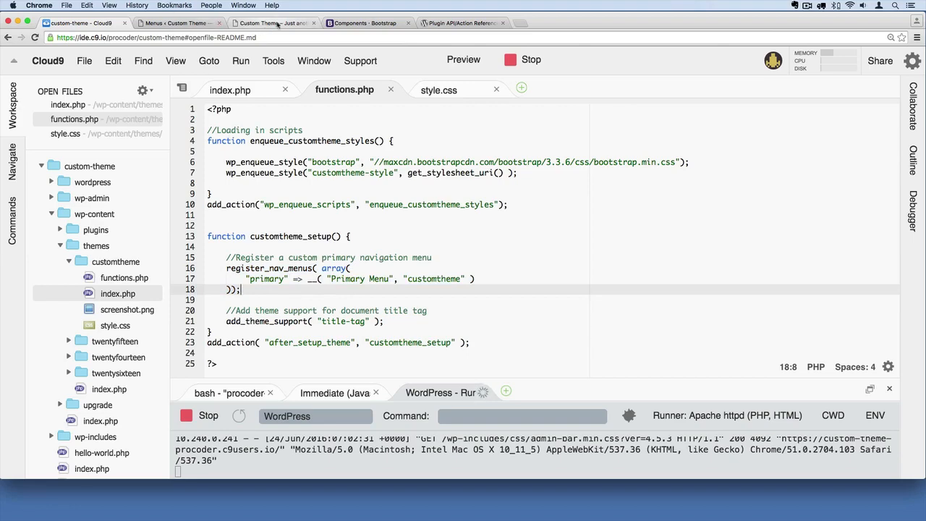
left_click(177, 23)
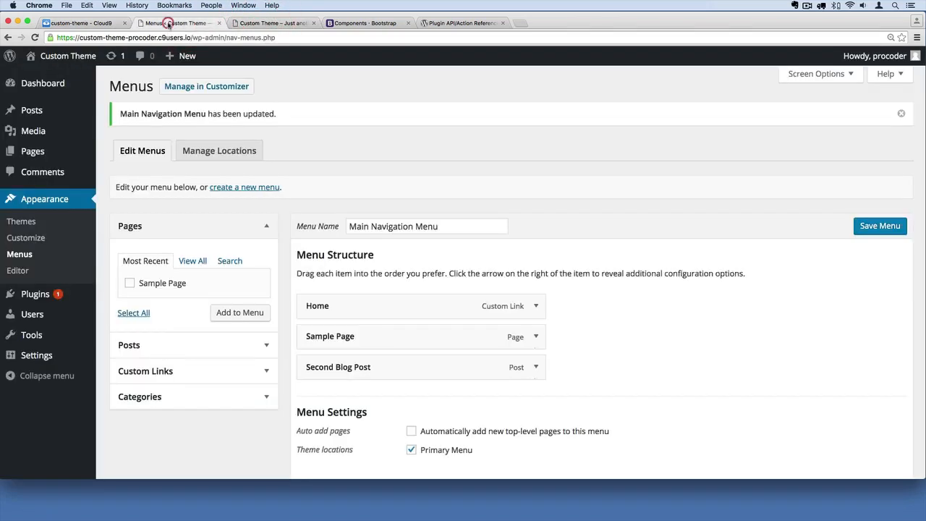
left_click(220, 150)
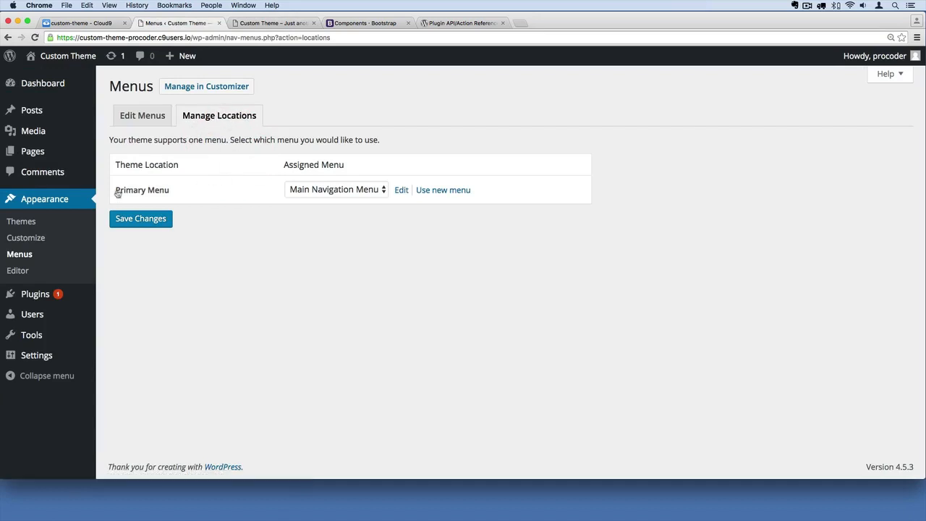
left_click(336, 190)
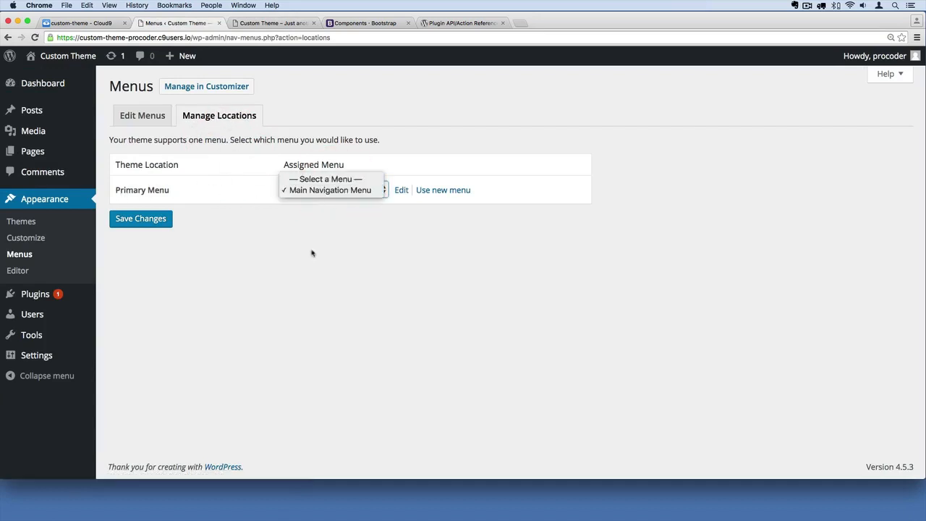
left_click(141, 116)
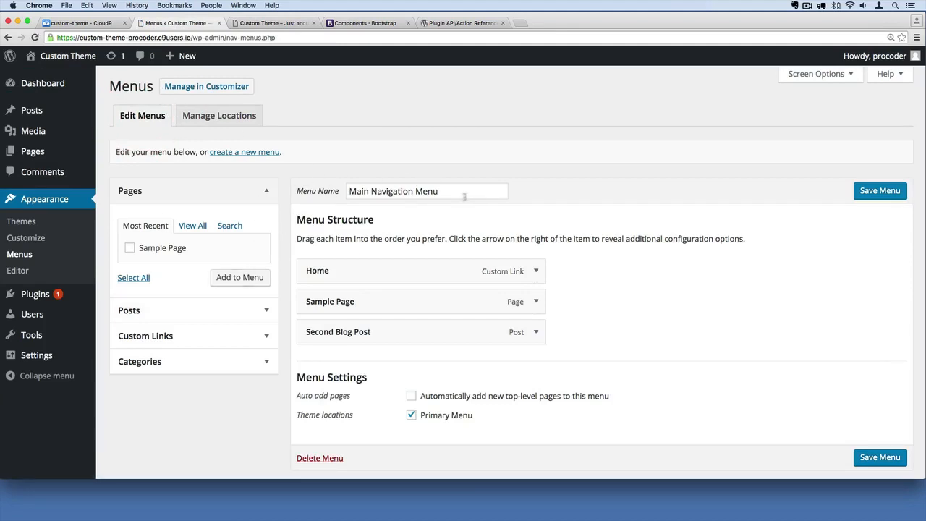
mouse_move(244, 152)
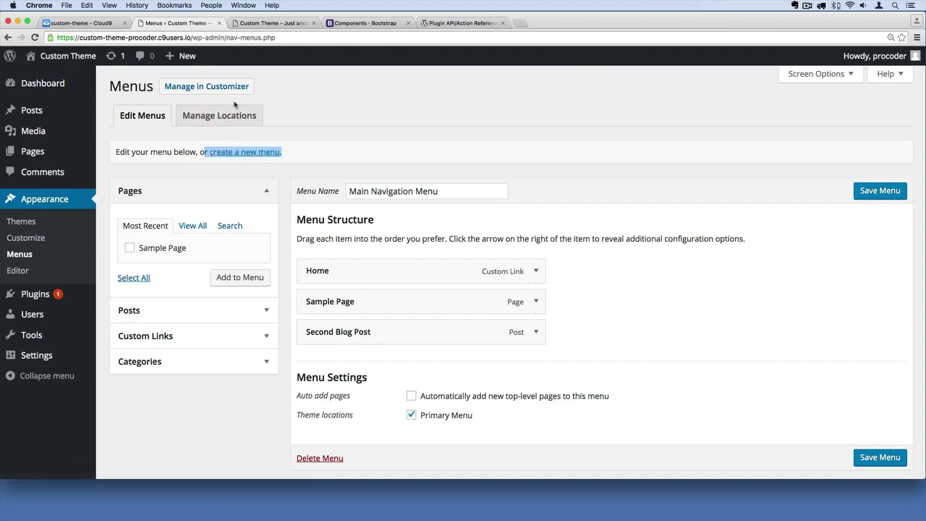
left_click(220, 116)
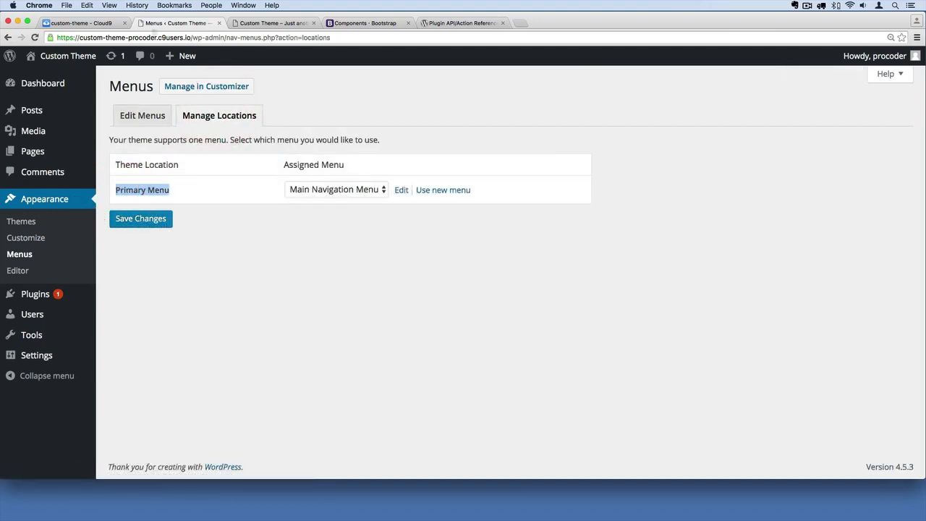
left_click(173, 23)
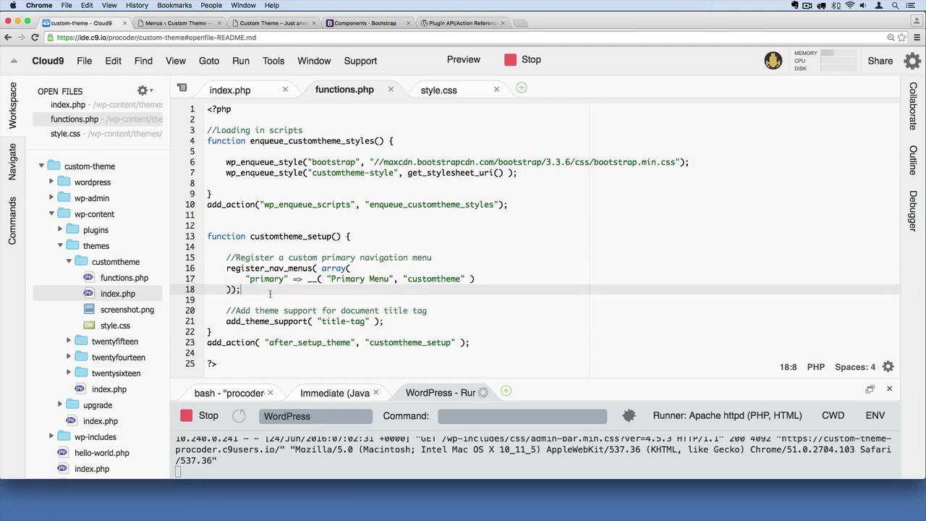
- Compare functions.php's register_nav_menus 'Primary Menu' label against the WordPress menu locations page
left_click(228, 299)
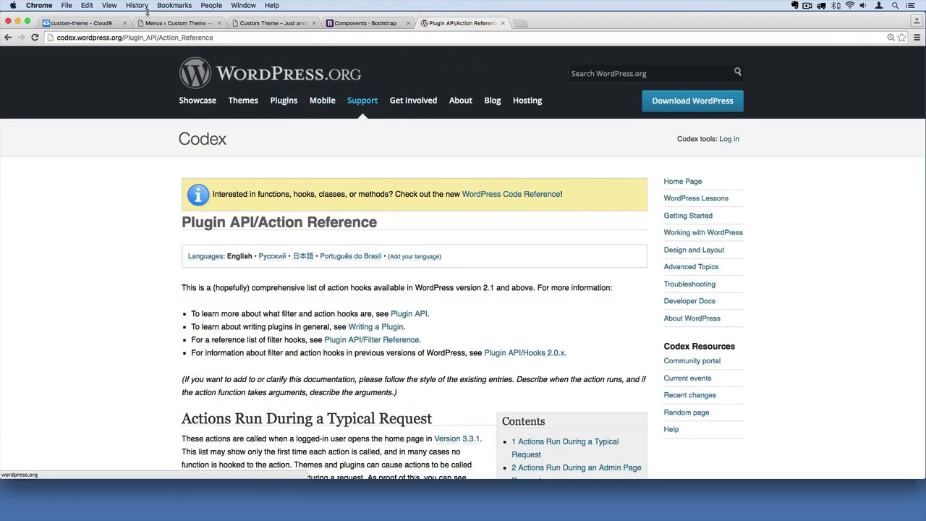
left_click(79, 23)
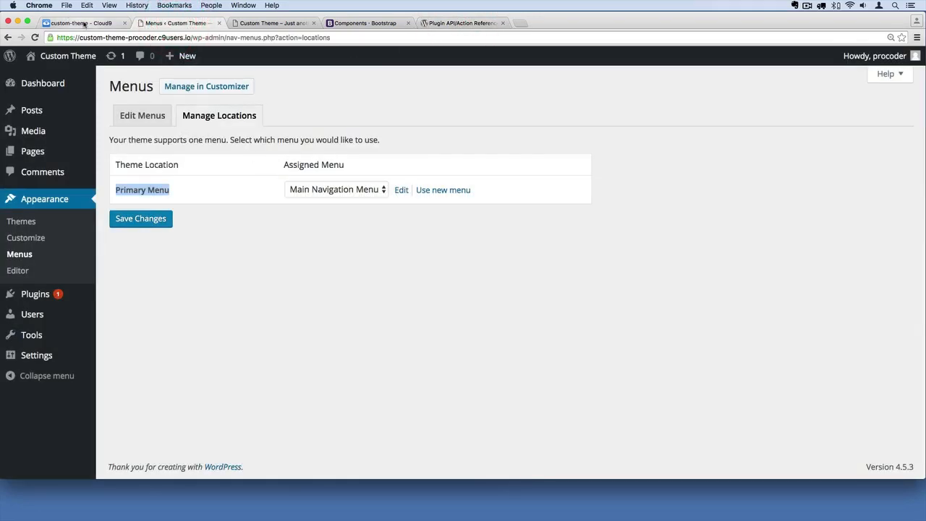
left_click(80, 23)
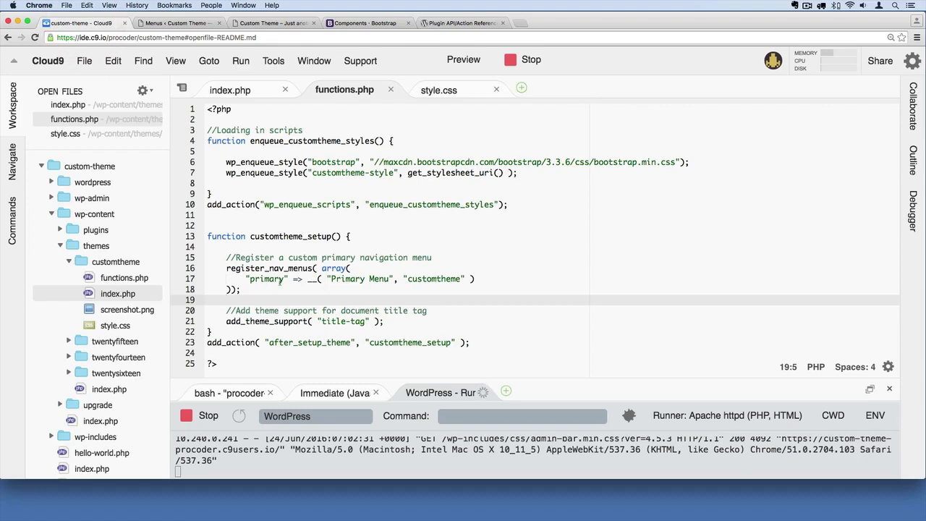
left_click(272, 23)
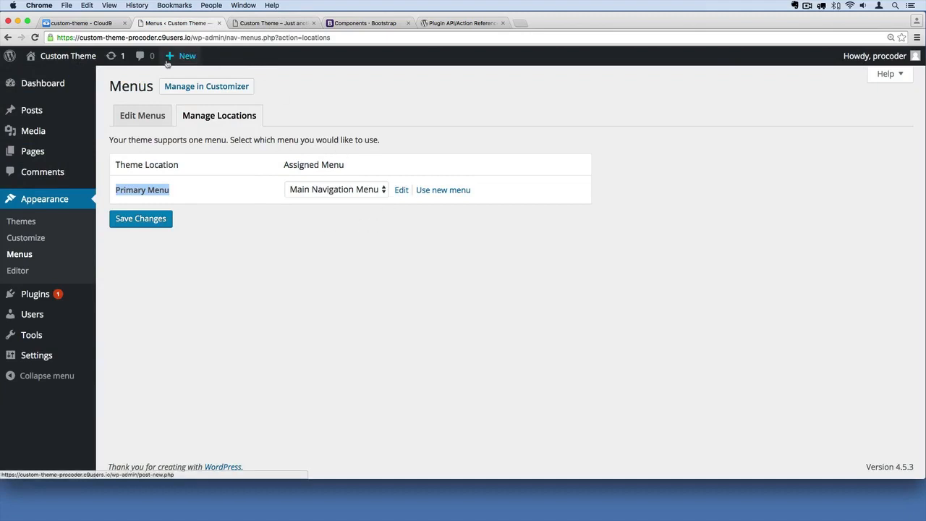
left_click(80, 23)
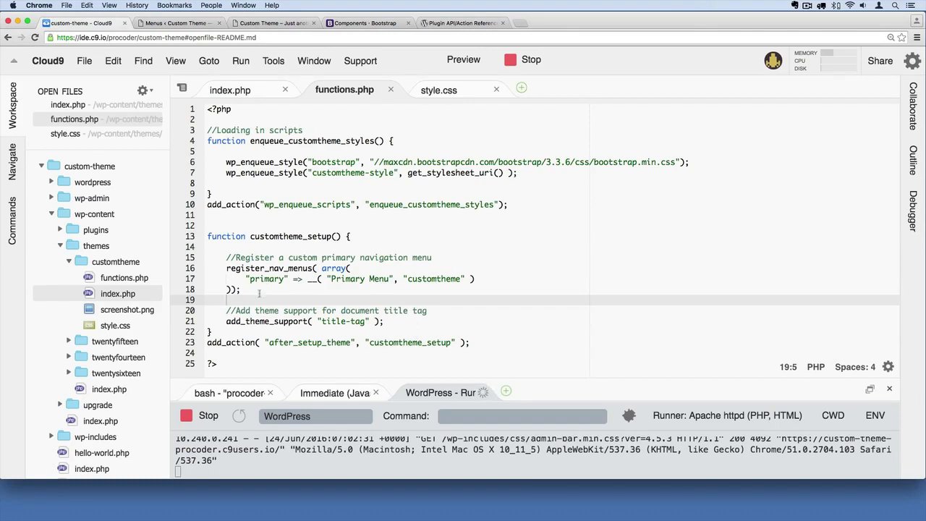
left_click_drag(226, 257, 240, 289)
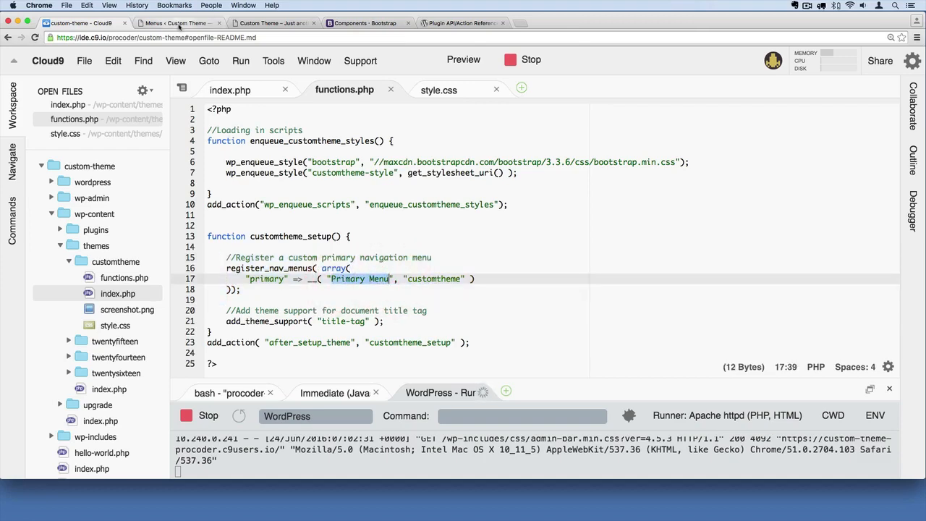
- Review the Main Navigation Menu's items and its Primary Menu location assignment, then return to the theme code
left_click(176, 23)
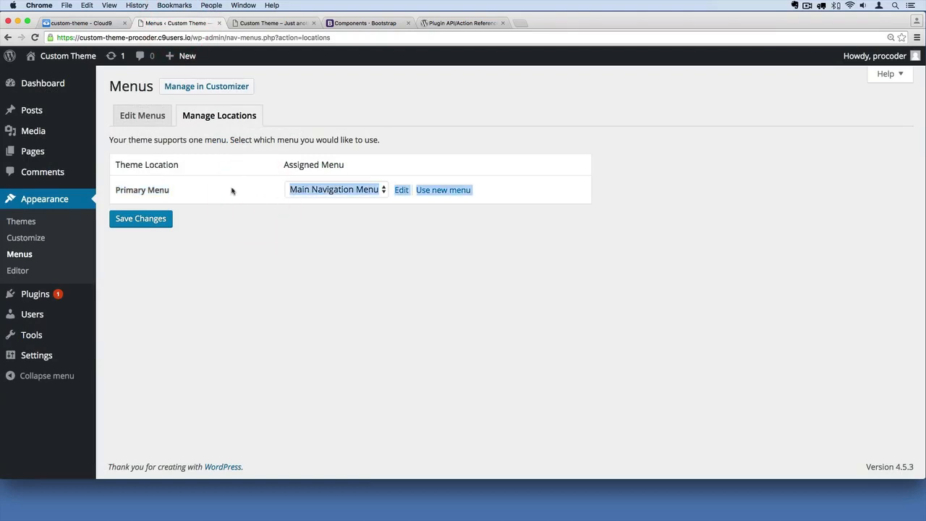
left_click(142, 116)
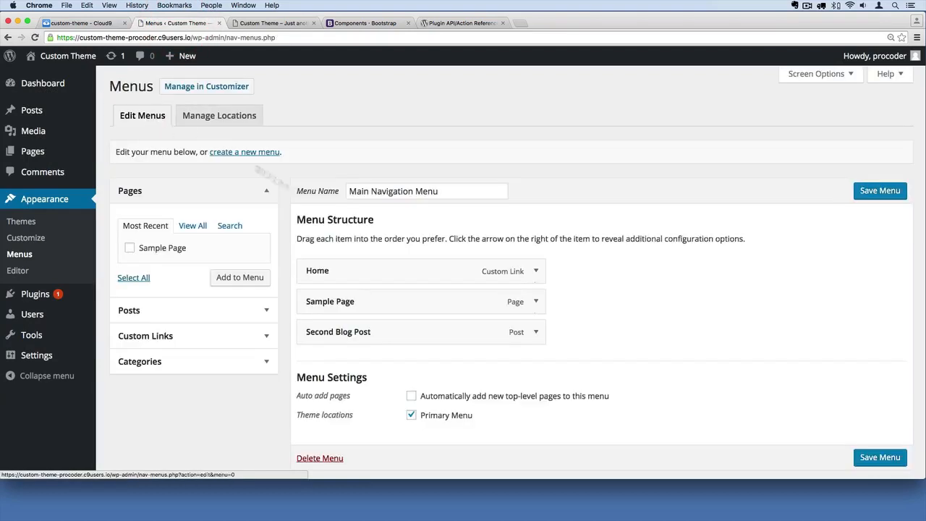
left_click(218, 116)
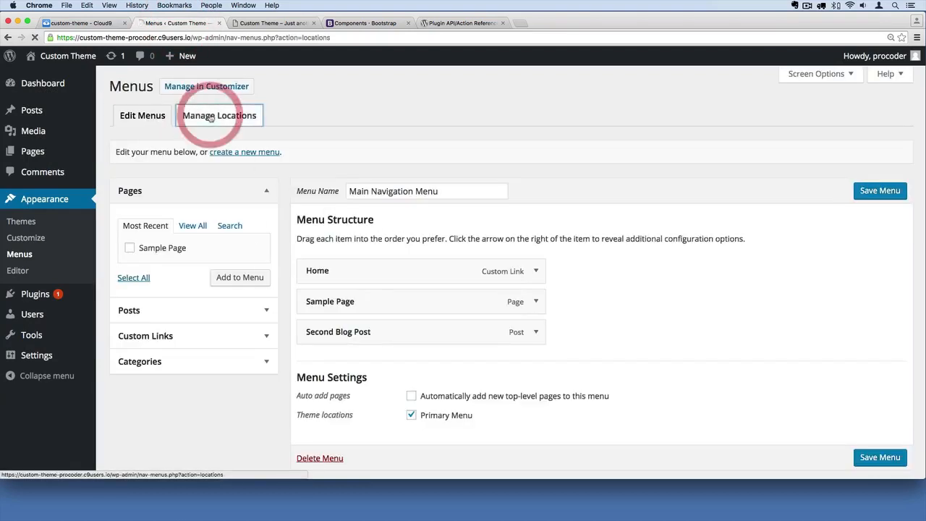
left_click(220, 116)
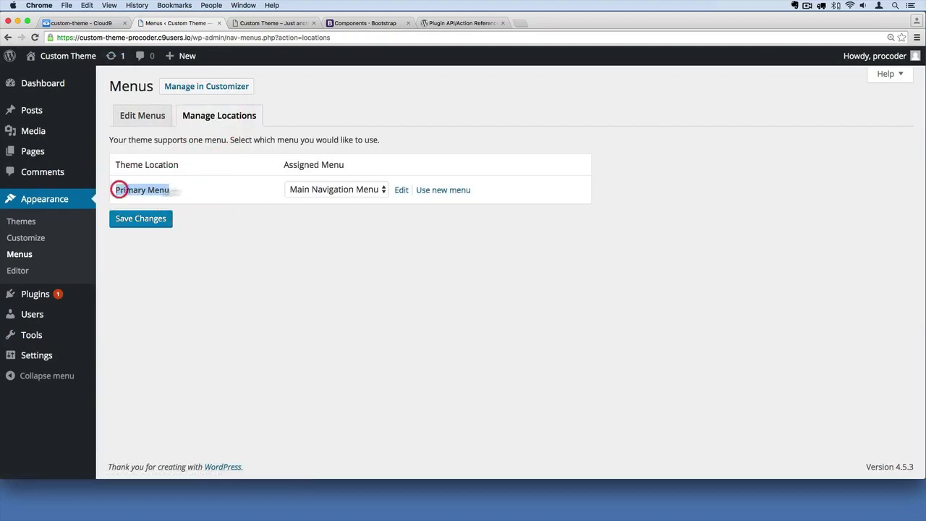
left_click(79, 23)
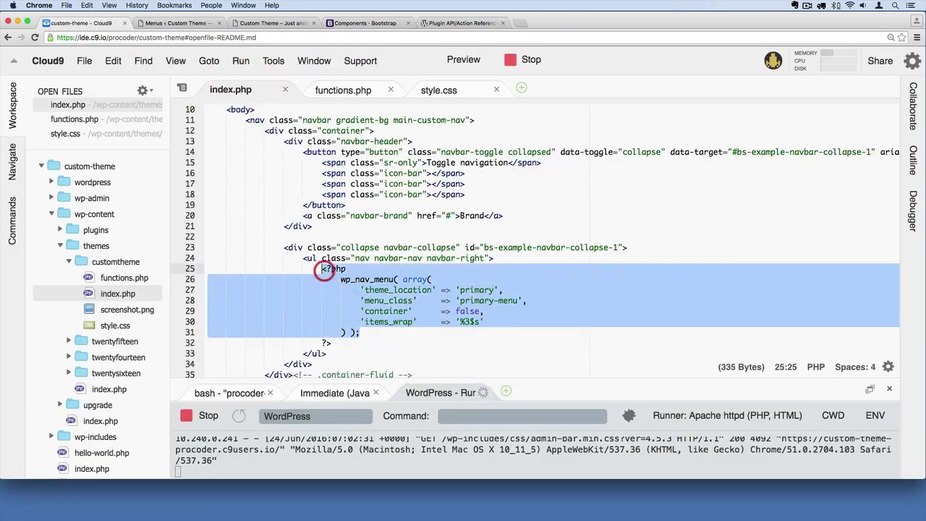
- Remove container and items_wrap from wp_nav_menu, save, and view the live site's plain bulleted menu
scroll("down", 3)
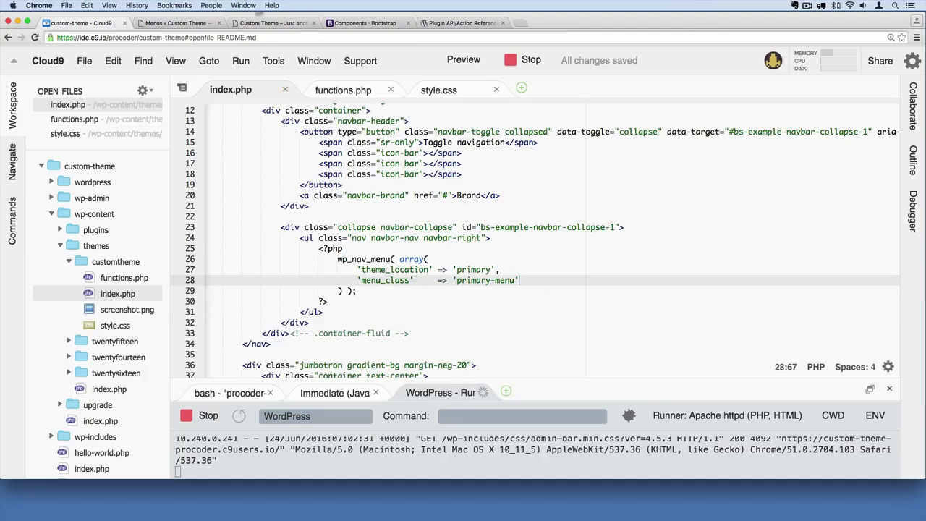
left_click(273, 23)
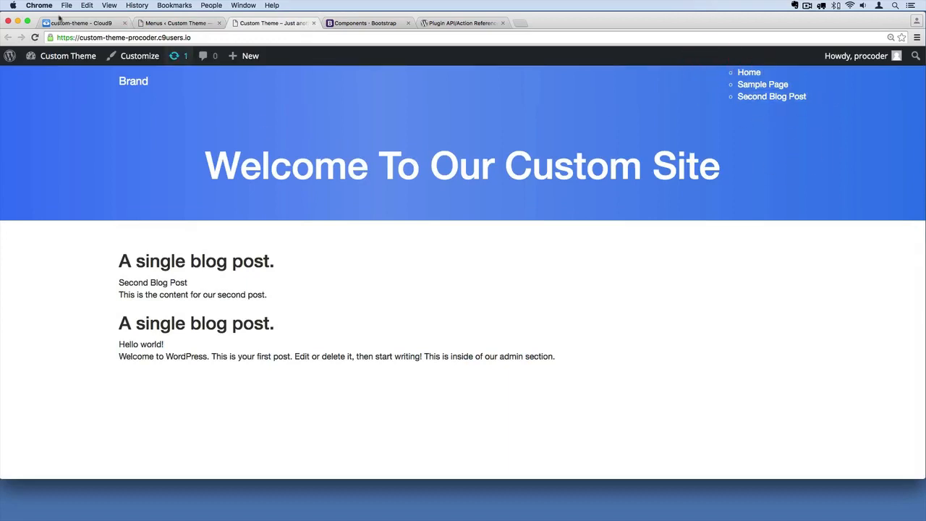
left_click(79, 23)
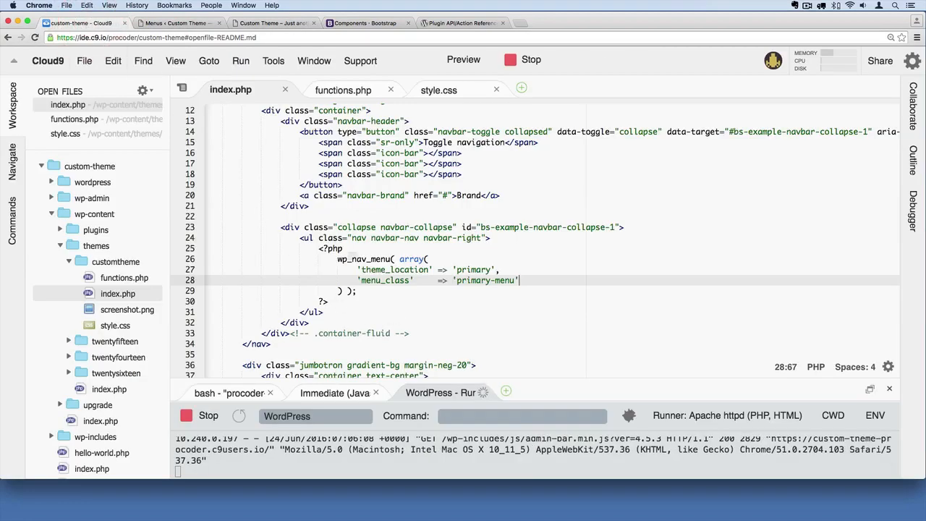
double_click(366, 259)
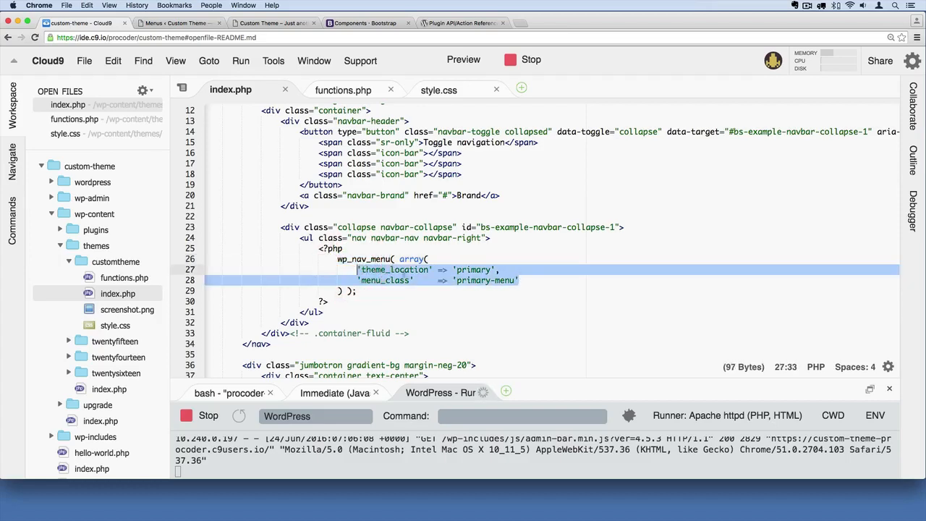
left_click(175, 23)
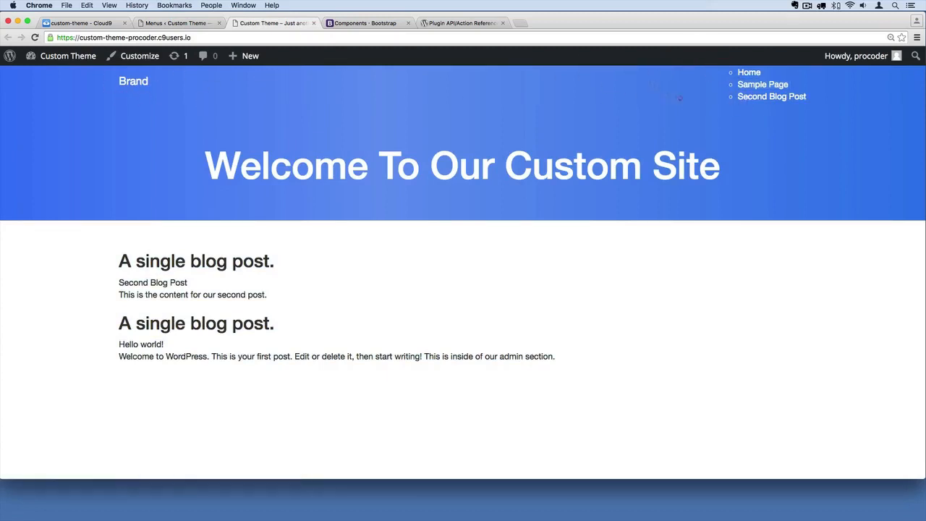
left_click(365, 23)
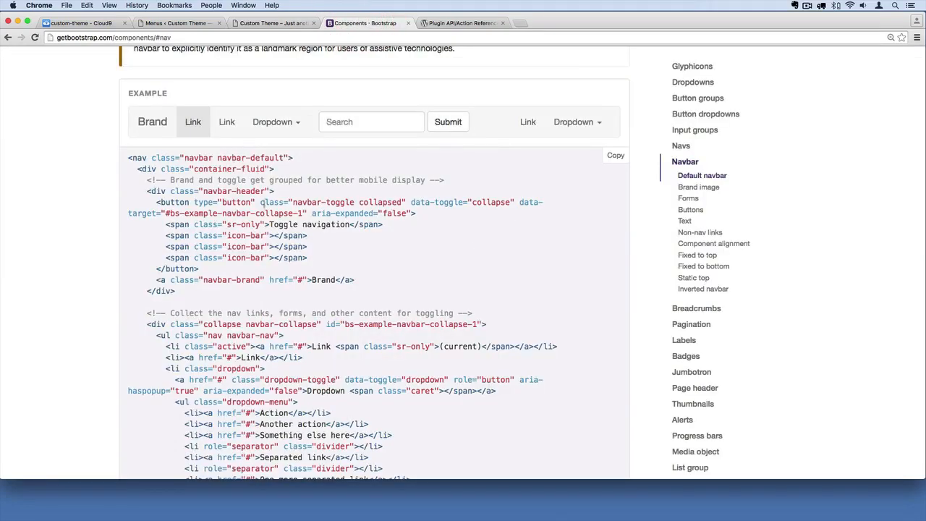
left_click_drag(137, 167, 243, 295)
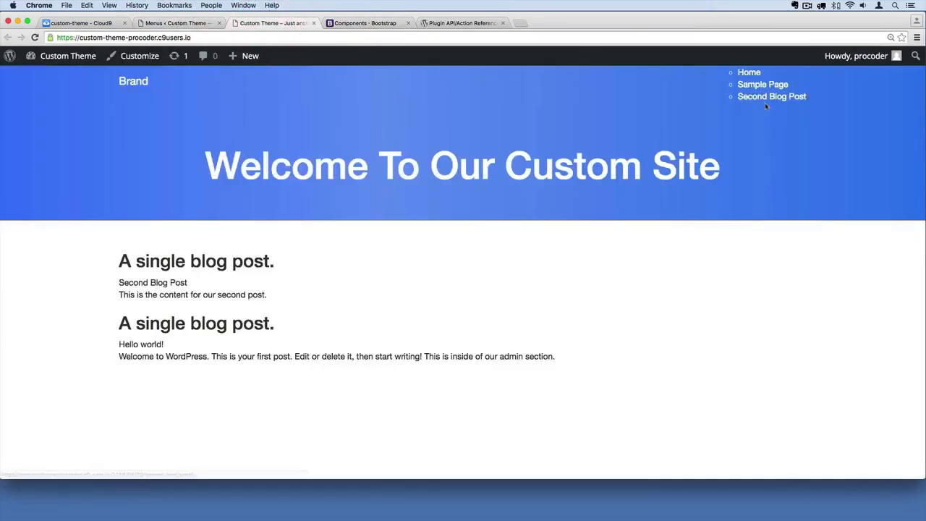
- Inspect the Sample Page link's markup showing the container div and nested primary-menu list, then return to index.php
right_click(762, 84)
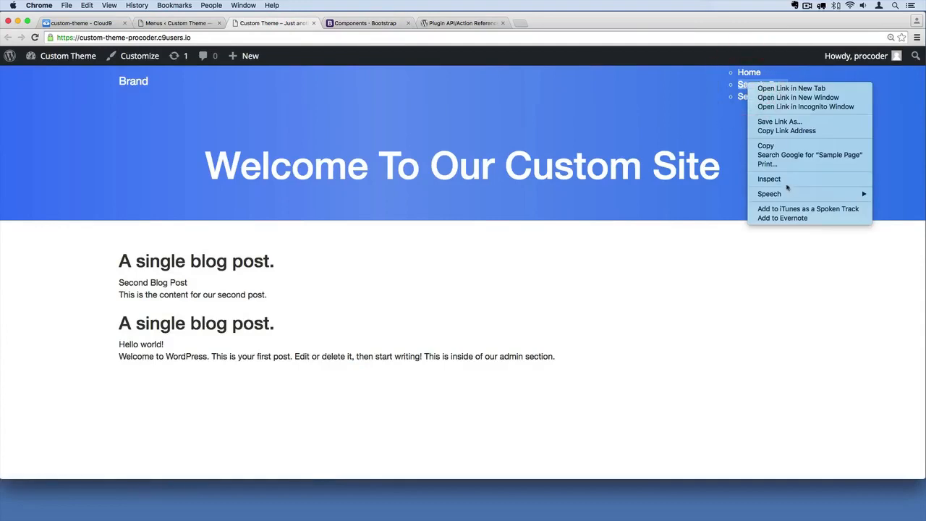
left_click(769, 180)
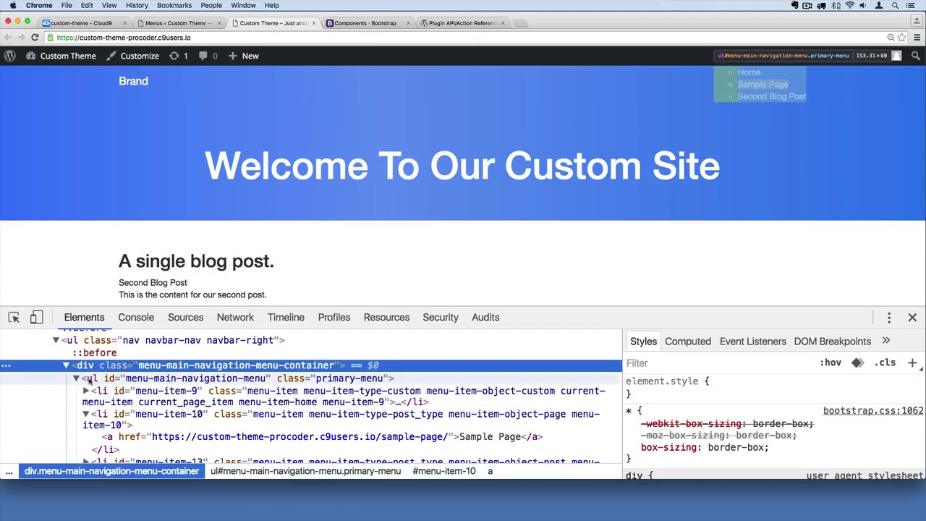
left_click(92, 378)
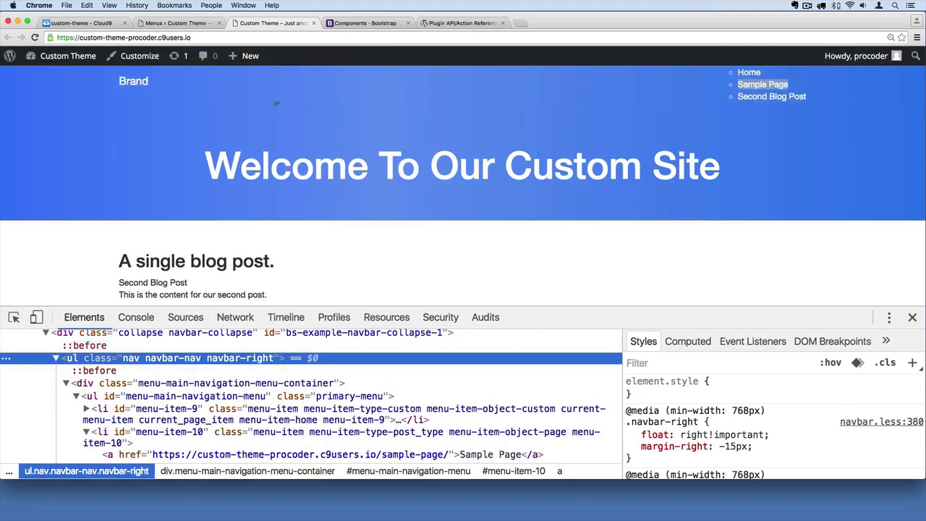
left_click(177, 23)
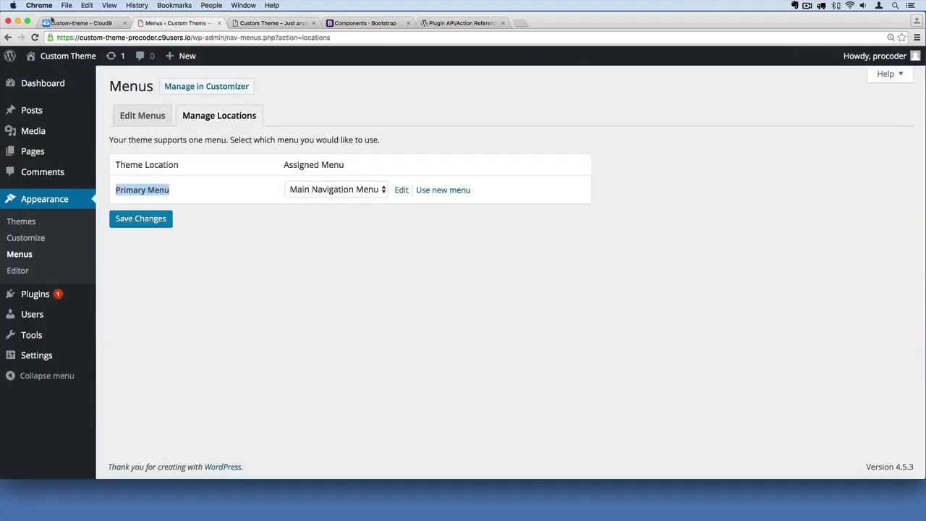
left_click(79, 23)
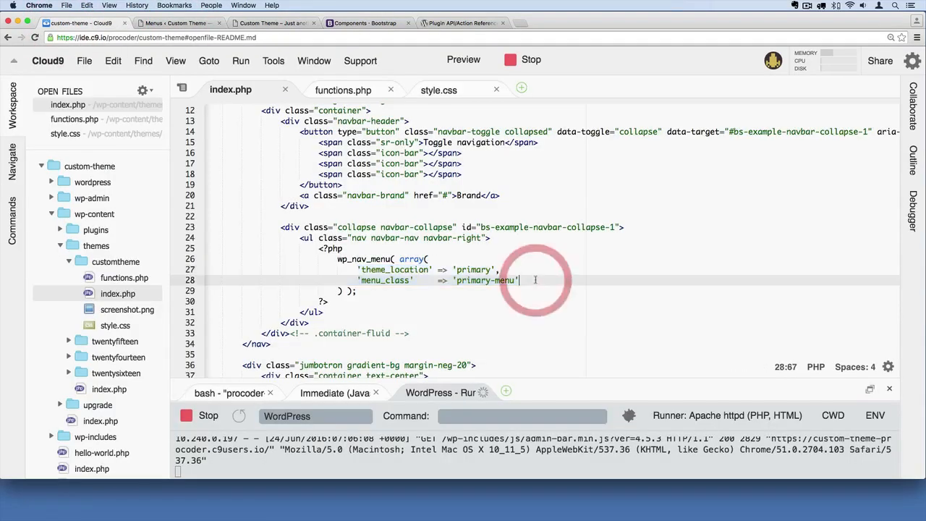